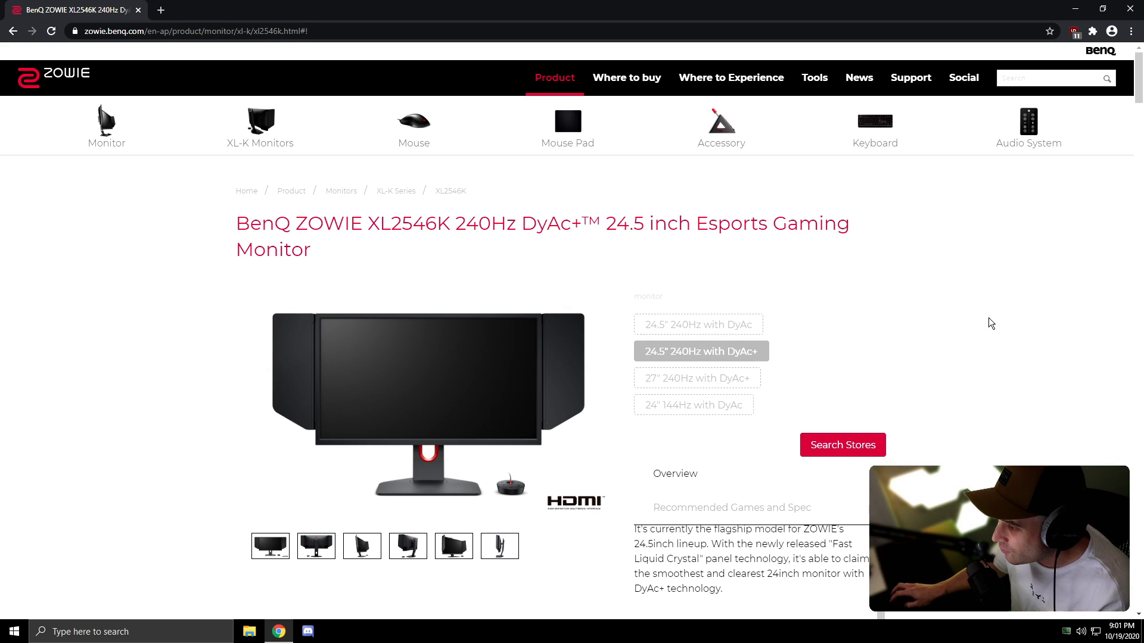
- View the XL2546K rear and stand close-up photos, then scroll down to Features
{"action": "scroll", "scroll_direction": "down", "scroll_amount": 3}
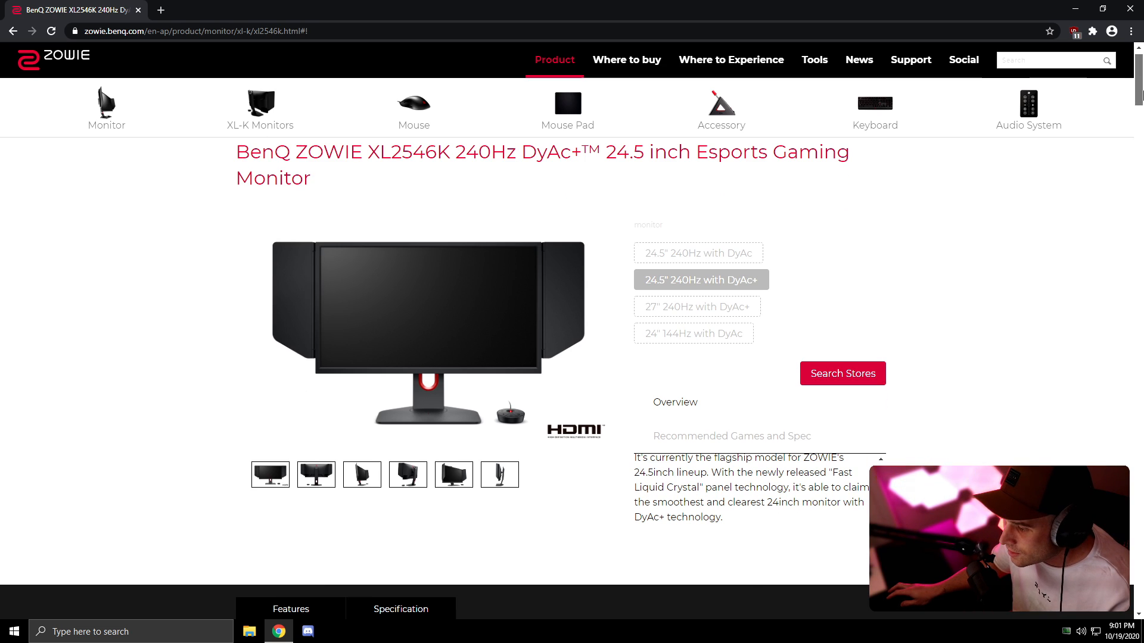
{"action": "left_click", "coordinate": [407, 475]}
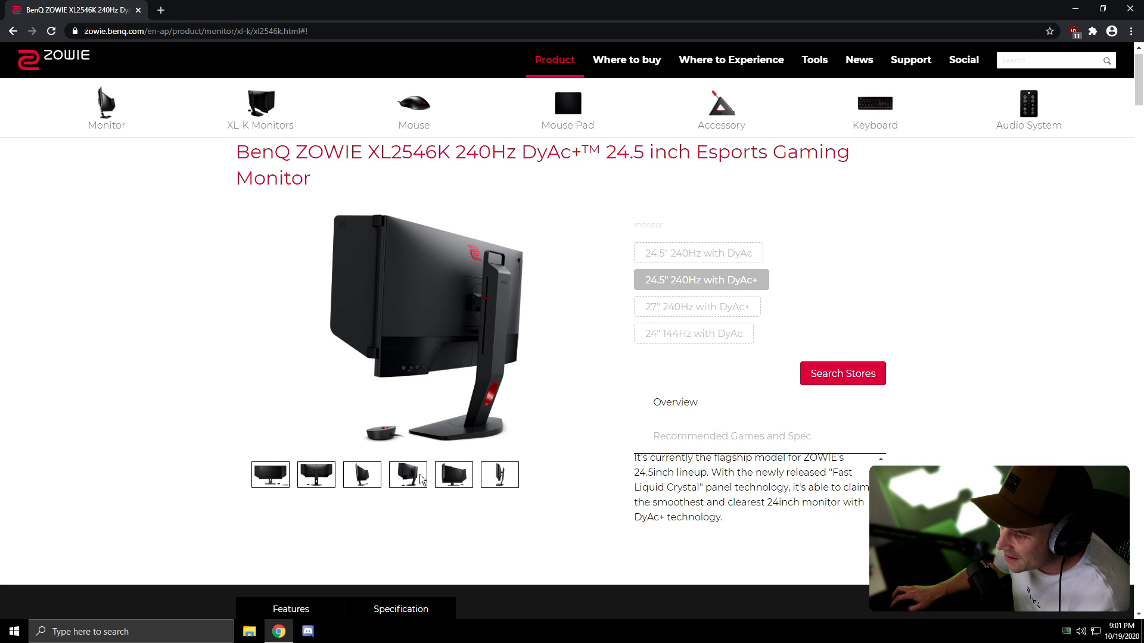
{"action": "left_click", "coordinate": [453, 474]}
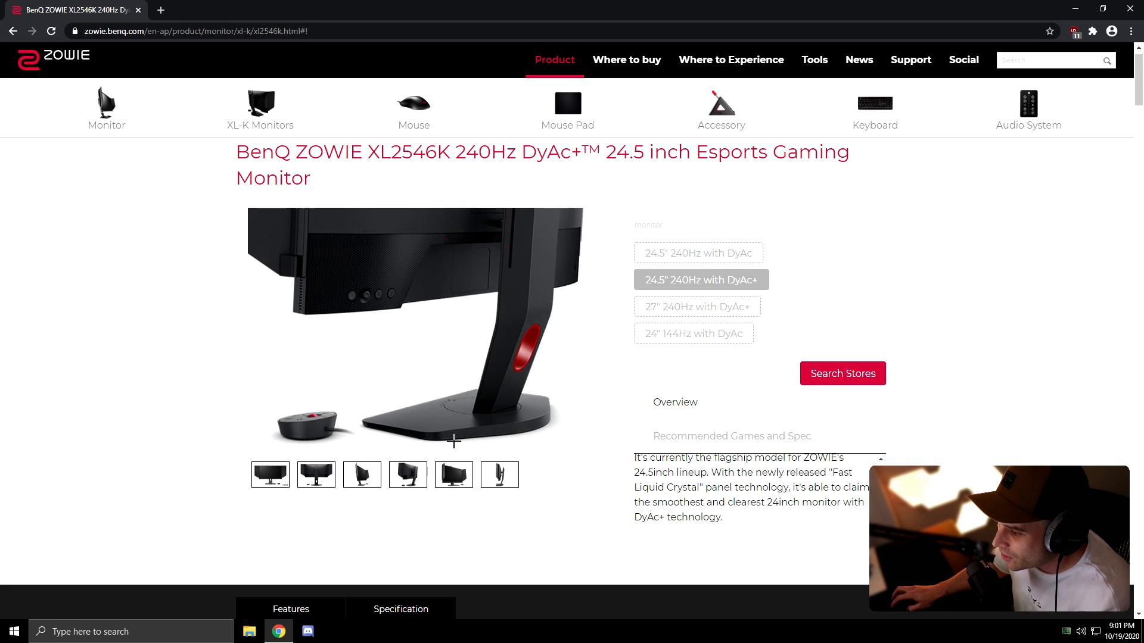
{"action": "scroll", "scroll_direction": "down", "scroll_amount": 3}
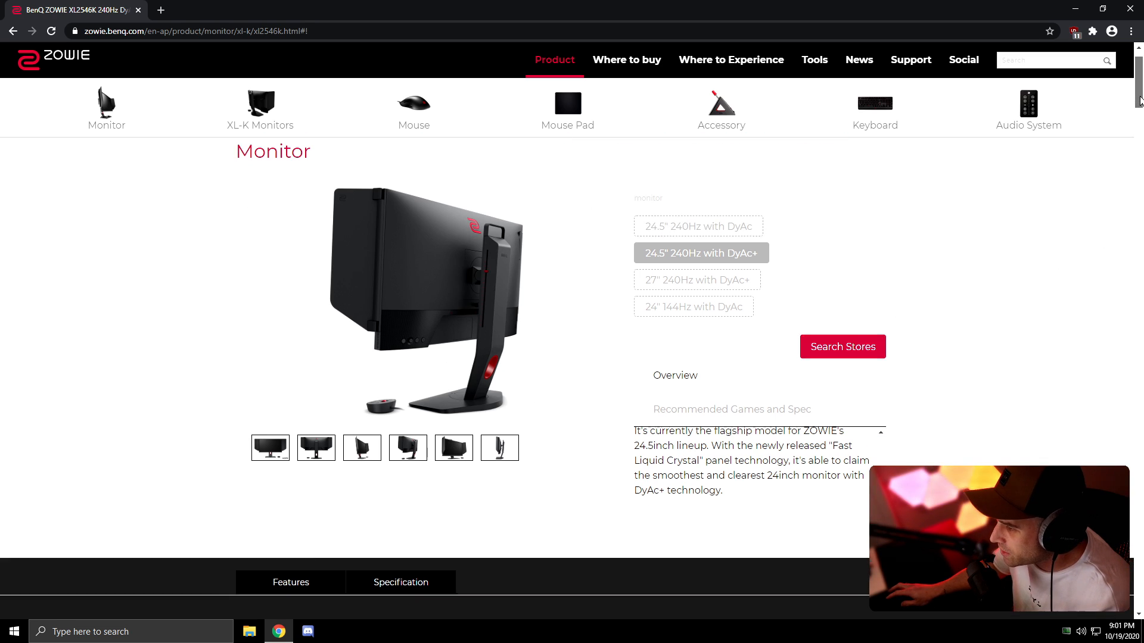
{"action": "scroll", "scroll_direction": "down", "scroll_amount": 3}
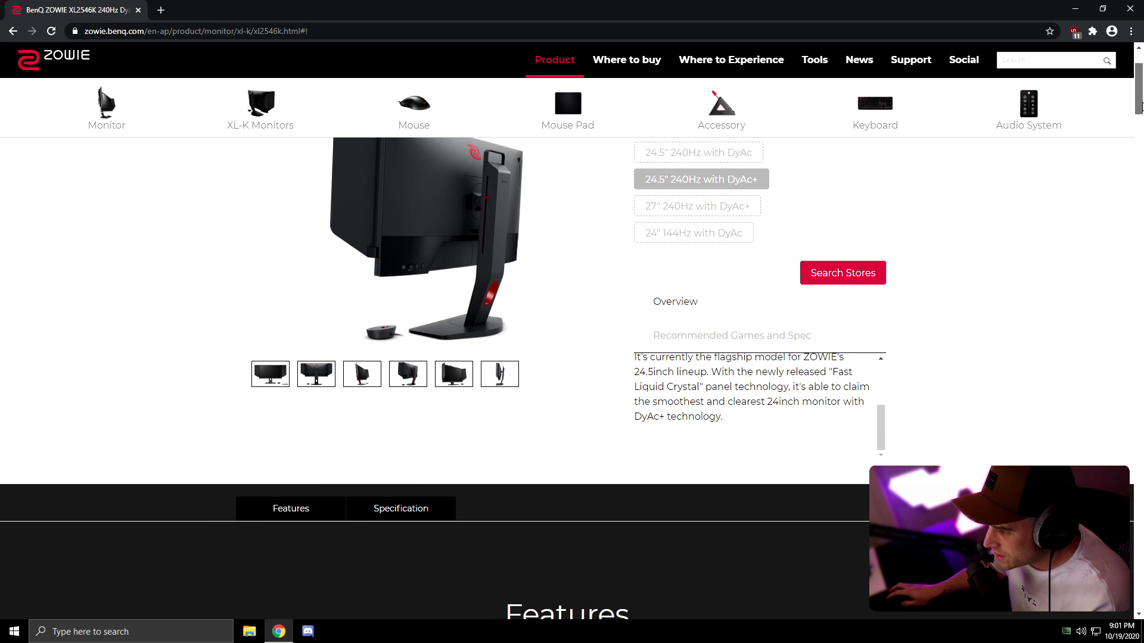
{"action": "scroll", "scroll_direction": "down", "scroll_amount": 3}
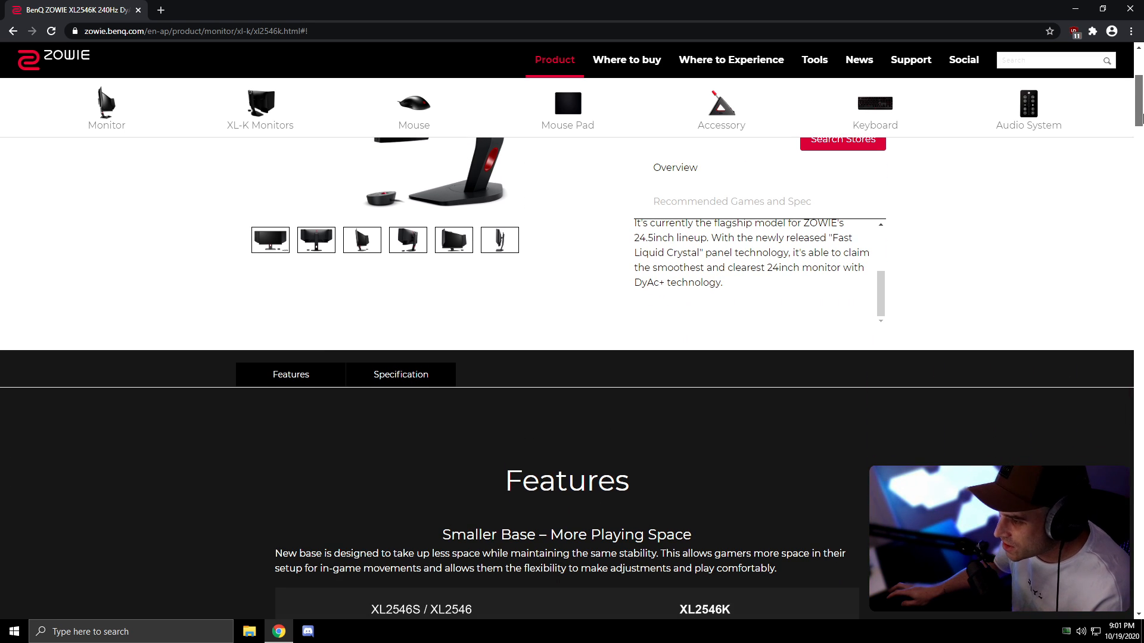
- Scroll past Smaller Base and Fluid & flexible adjustment to XL Setting To Share
{"action": "scroll", "scroll_direction": "down", "scroll_amount": 3}
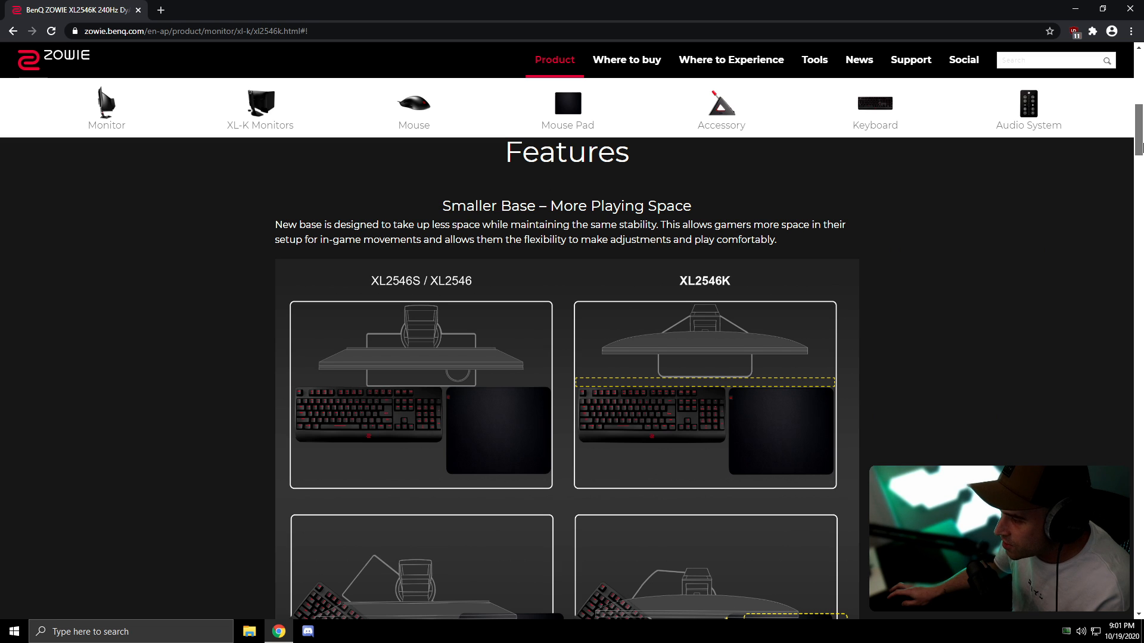
{"action": "scroll", "scroll_direction": "down", "scroll_amount": 3}
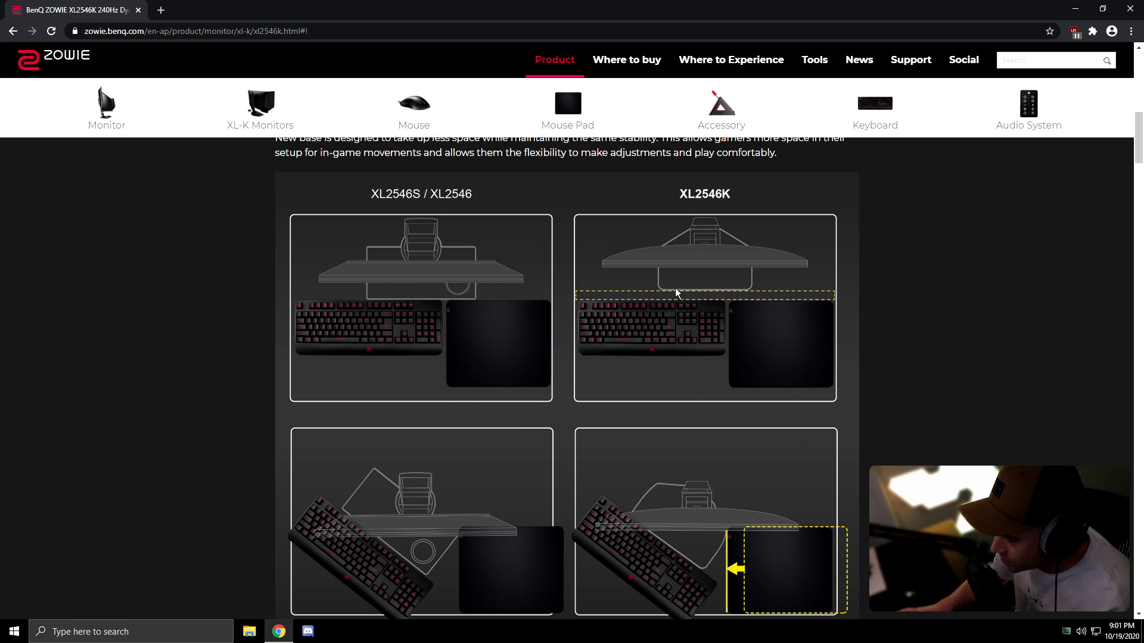
{"action": "scroll", "scroll_direction": "down", "scroll_amount": 3}
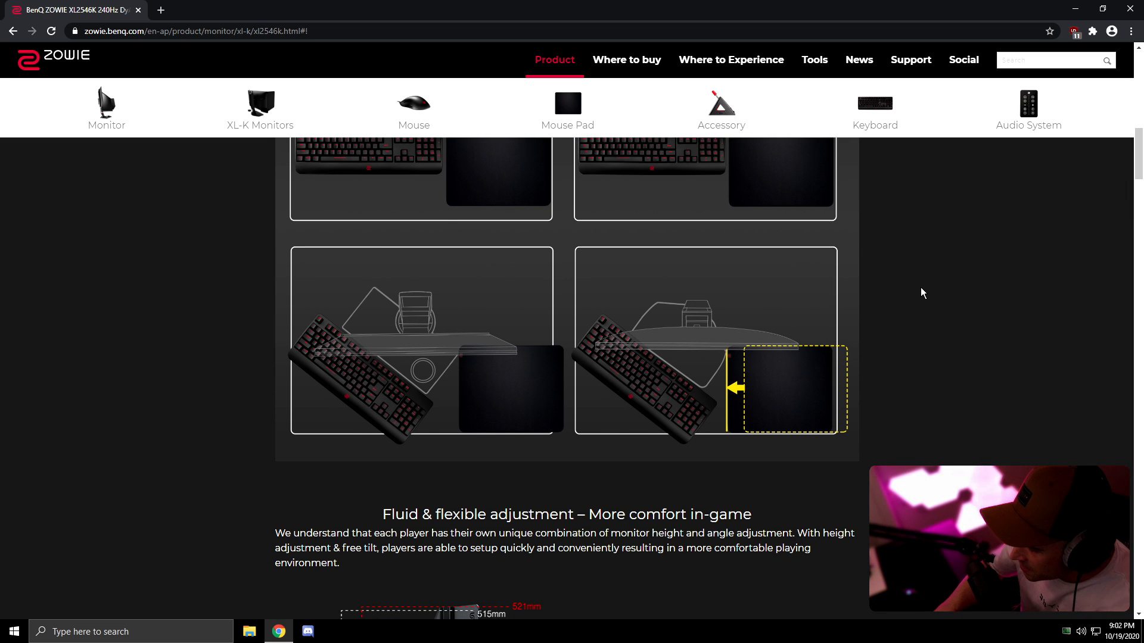
{"action": "mouse_move", "coordinate": [1102, 240]}
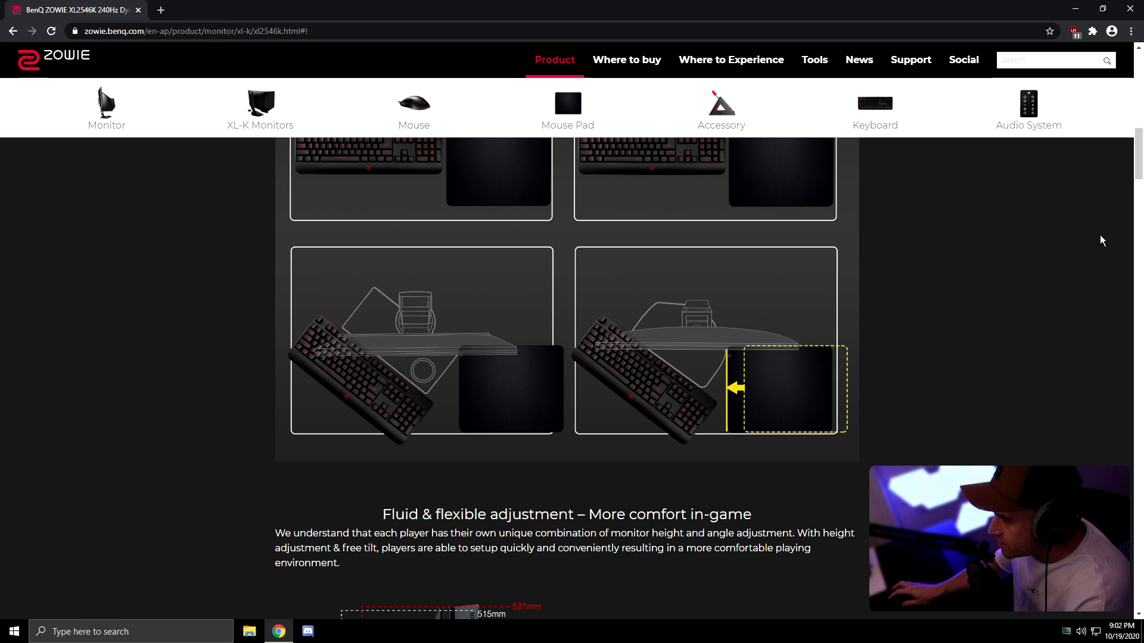
{"action": "scroll", "scroll_direction": "down", "scroll_amount": 3}
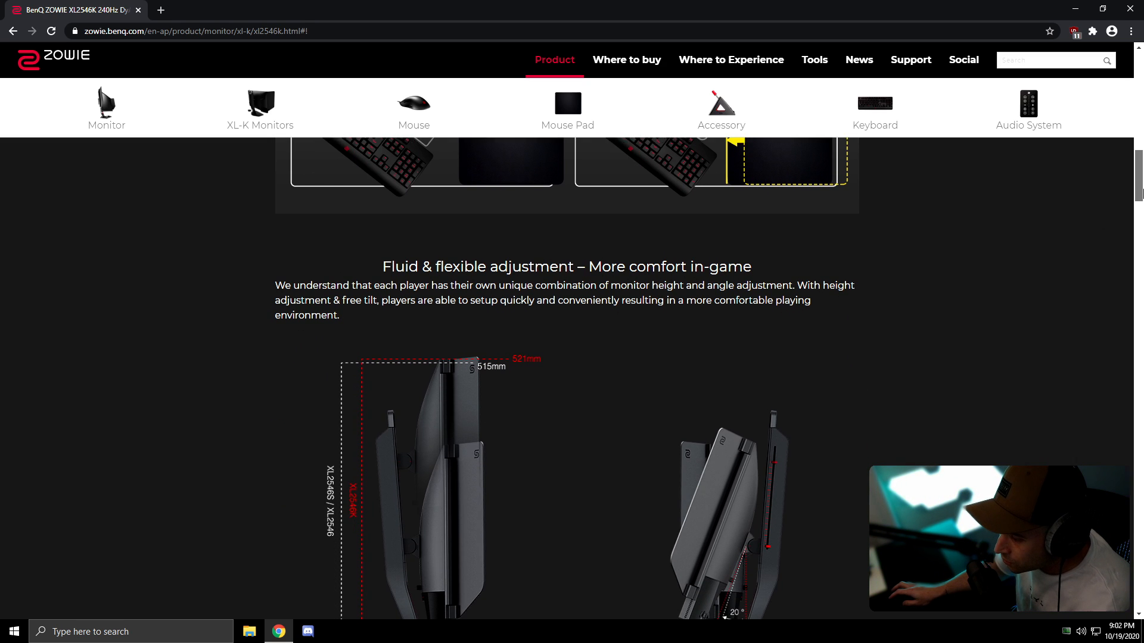
{"action": "scroll", "scroll_direction": "down", "scroll_amount": 3}
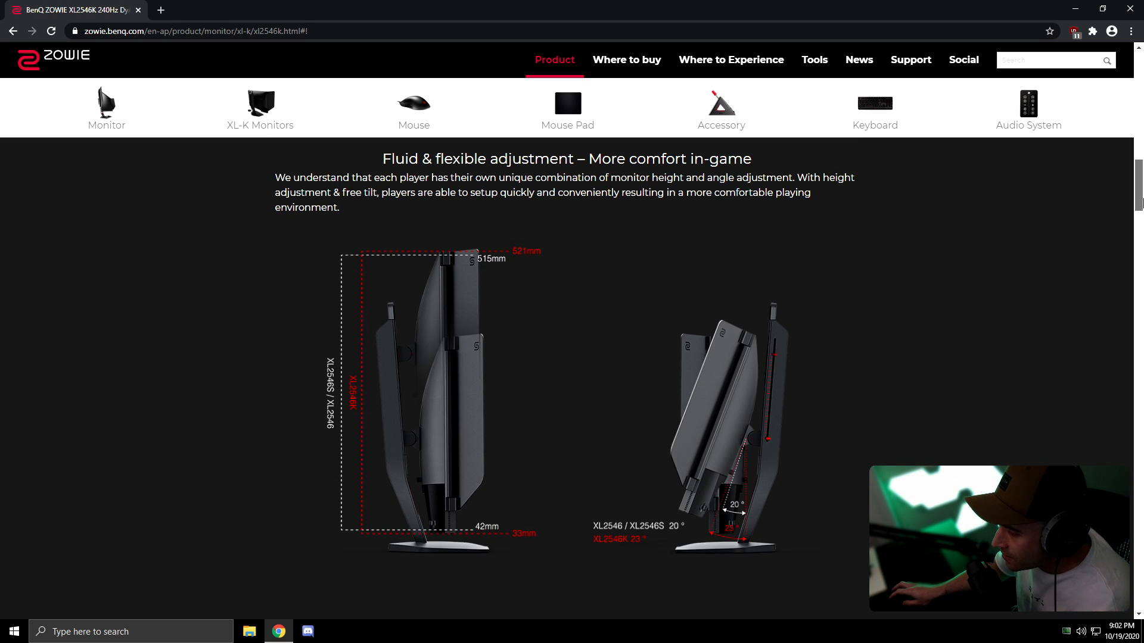
{"action": "scroll", "scroll_direction": "down", "scroll_amount": 3}
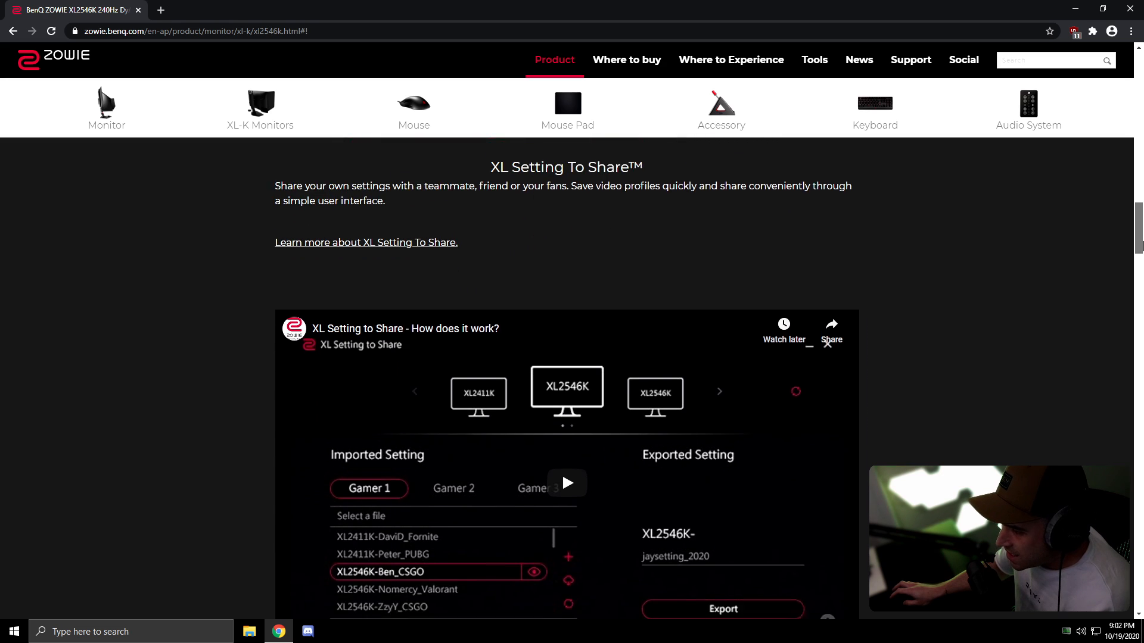
- Scroll past the XL Setting to Share video to Quick Access Settings
{"action": "scroll", "scroll_direction": "down", "scroll_amount": 3}
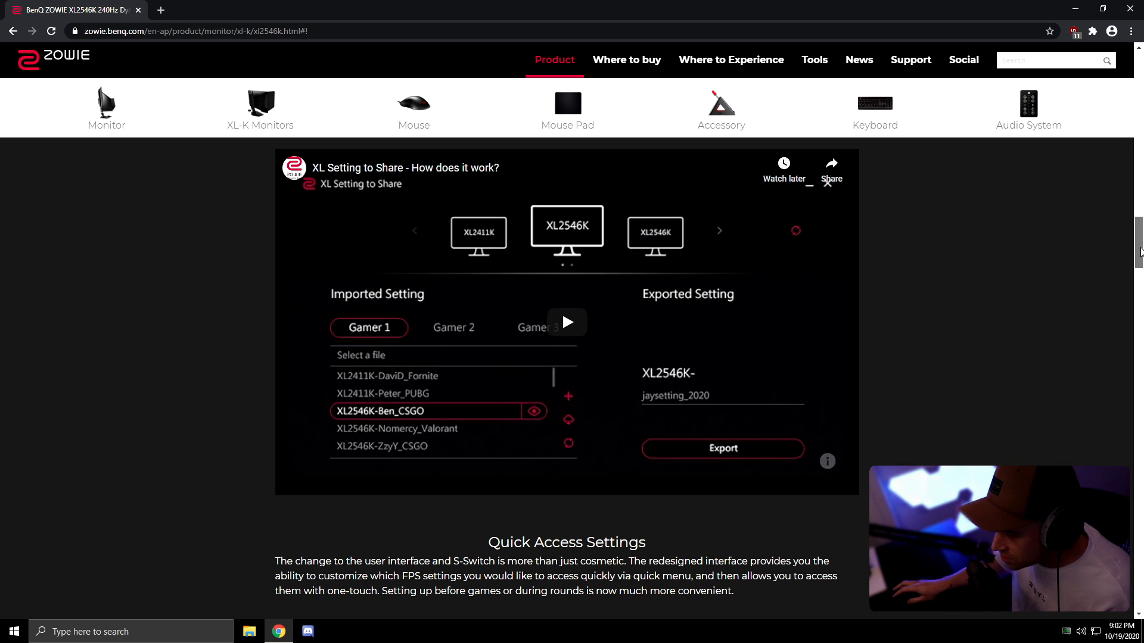
{"action": "scroll", "scroll_direction": "down", "scroll_amount": 3}
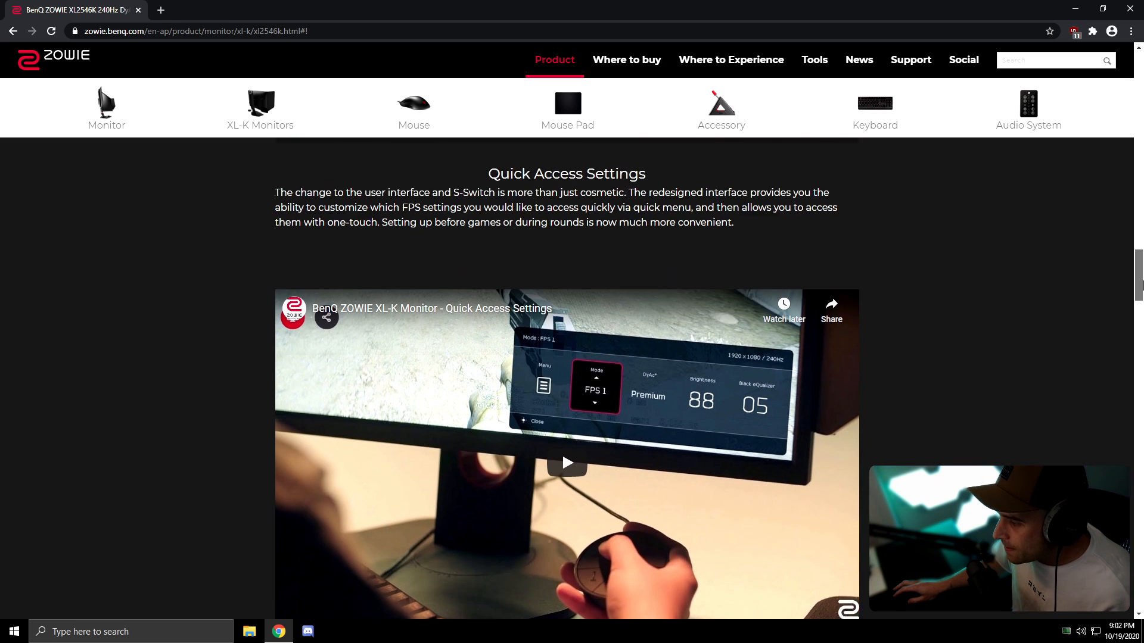
{"action": "scroll", "scroll_direction": "down", "scroll_amount": 3}
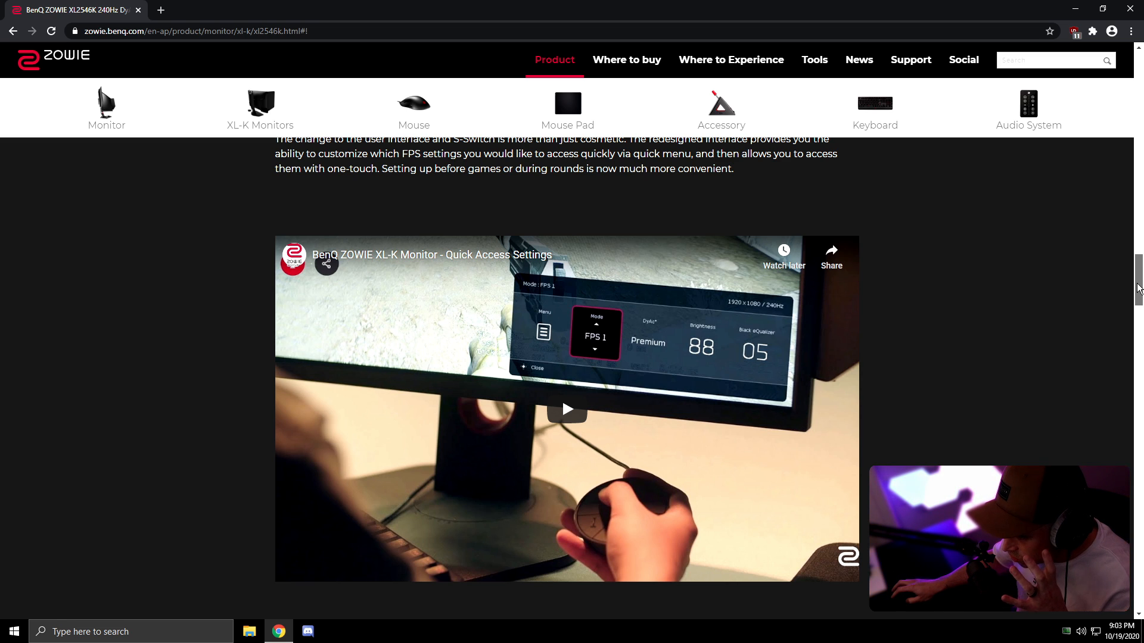
- Scroll down to the DyAc+ spray comparison with DyAc On and DyAc Off
{"action": "scroll", "scroll_direction": "down", "scroll_amount": 3}
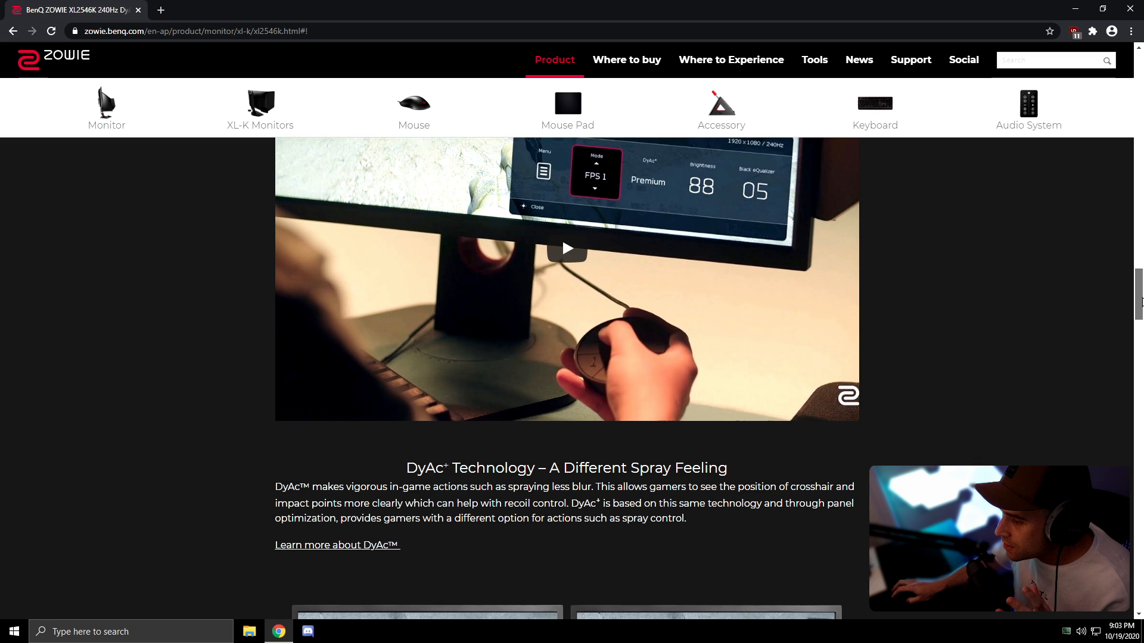
{"action": "scroll", "scroll_direction": "down", "scroll_amount": 3}
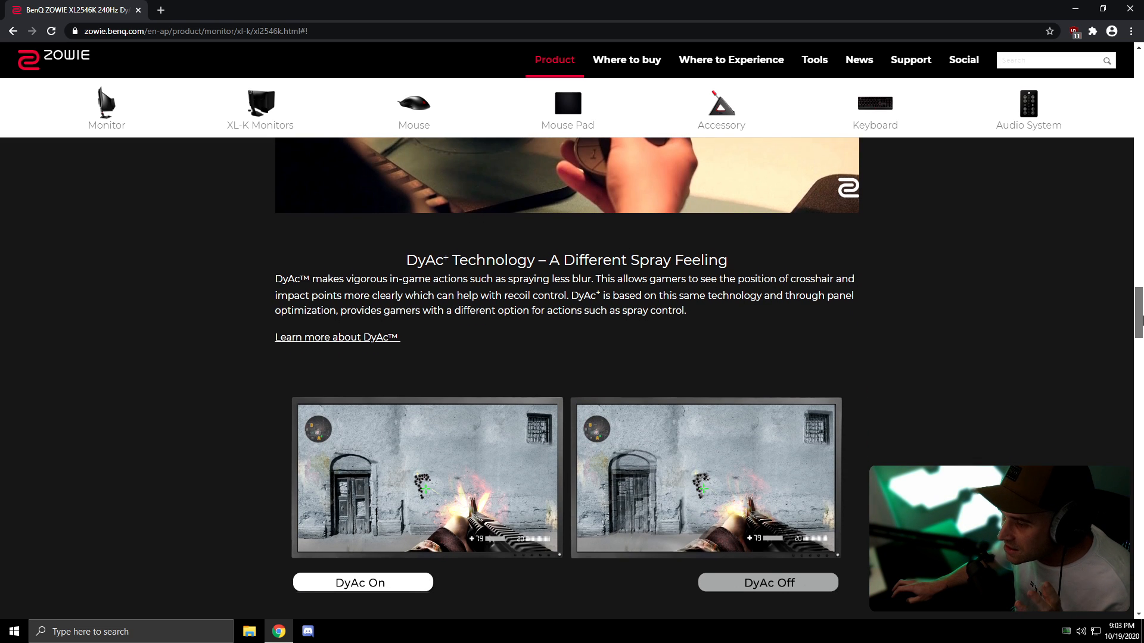
{"action": "scroll", "scroll_direction": "down", "scroll_amount": 3}
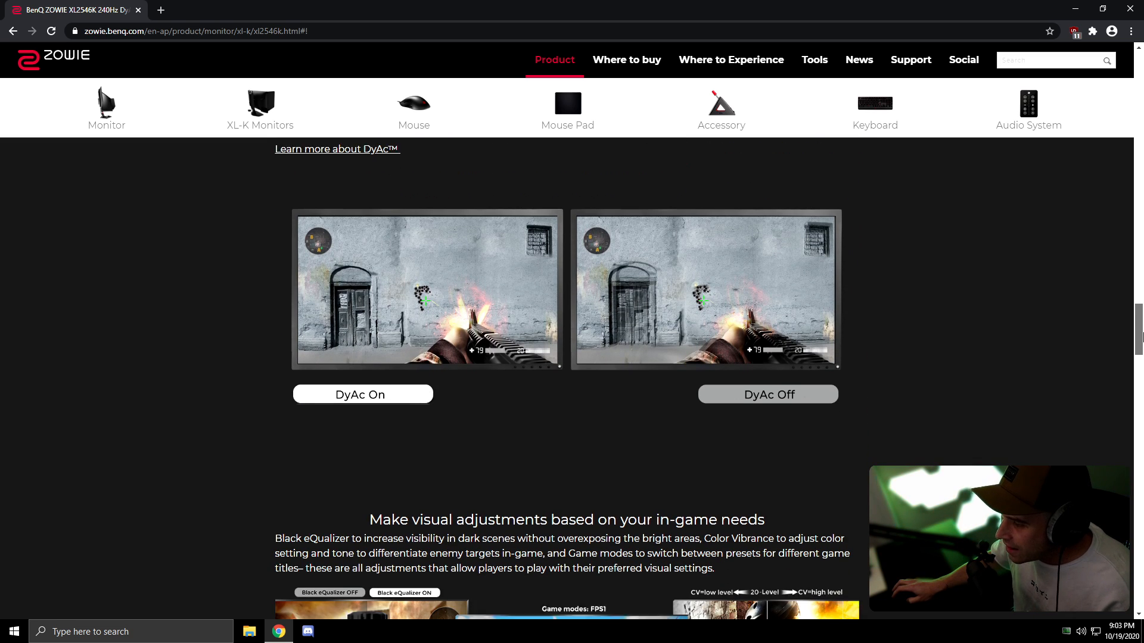
{"action": "scroll", "scroll_direction": "down", "scroll_amount": 3}
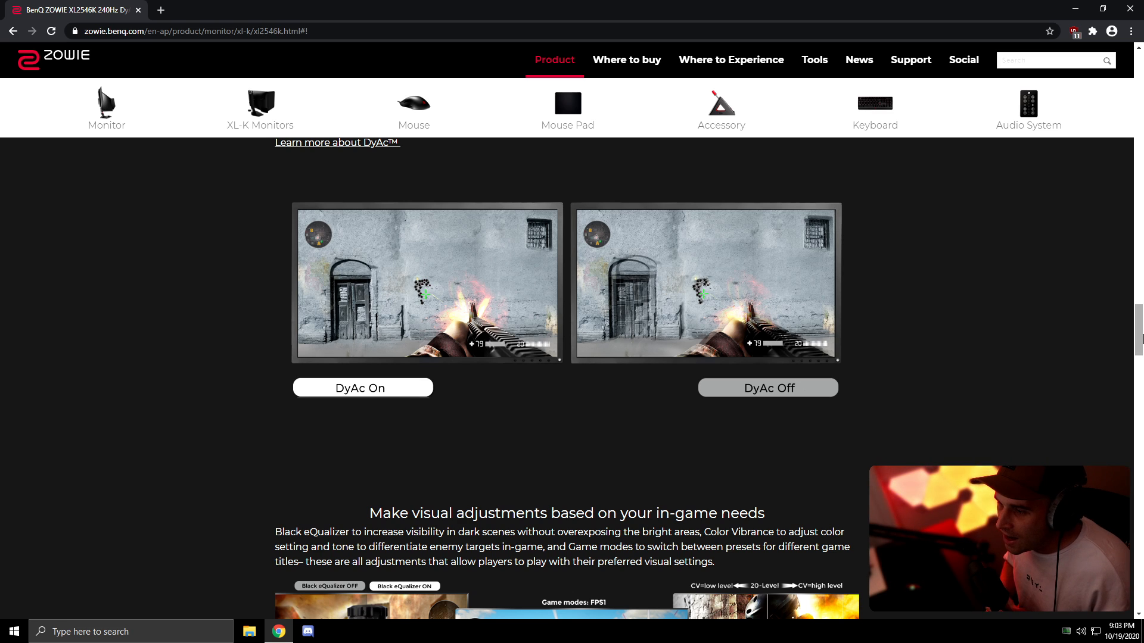
{"action": "scroll", "scroll_direction": "down", "scroll_amount": 3}
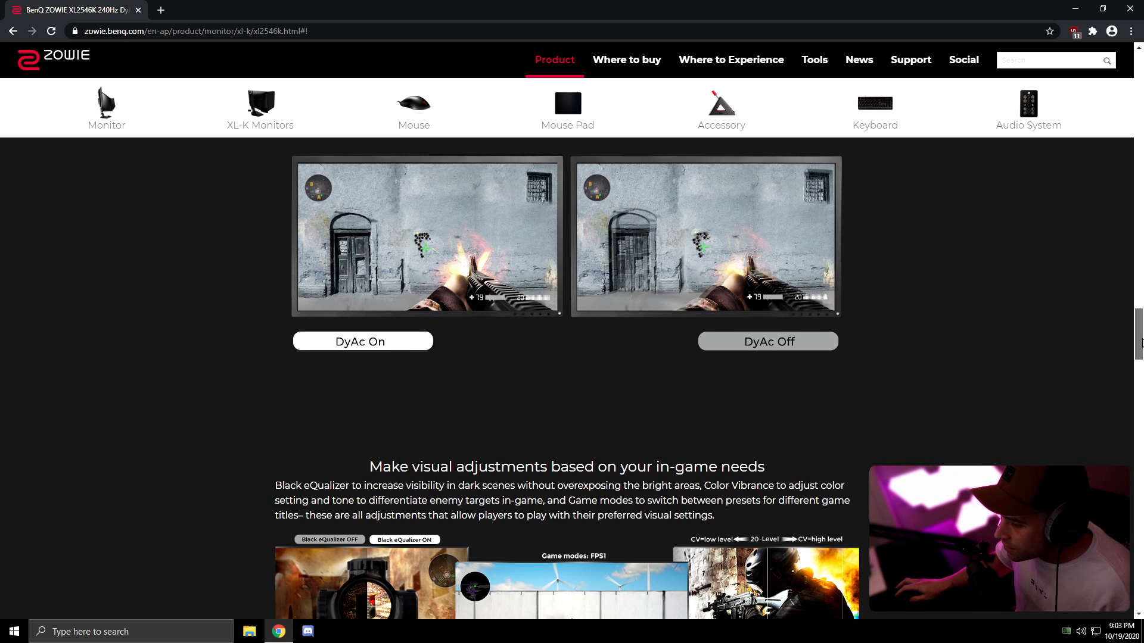
- Scroll through durability, comparison and Specifications to You Might Also Like
{"action": "scroll", "scroll_direction": "down", "scroll_amount": 3}
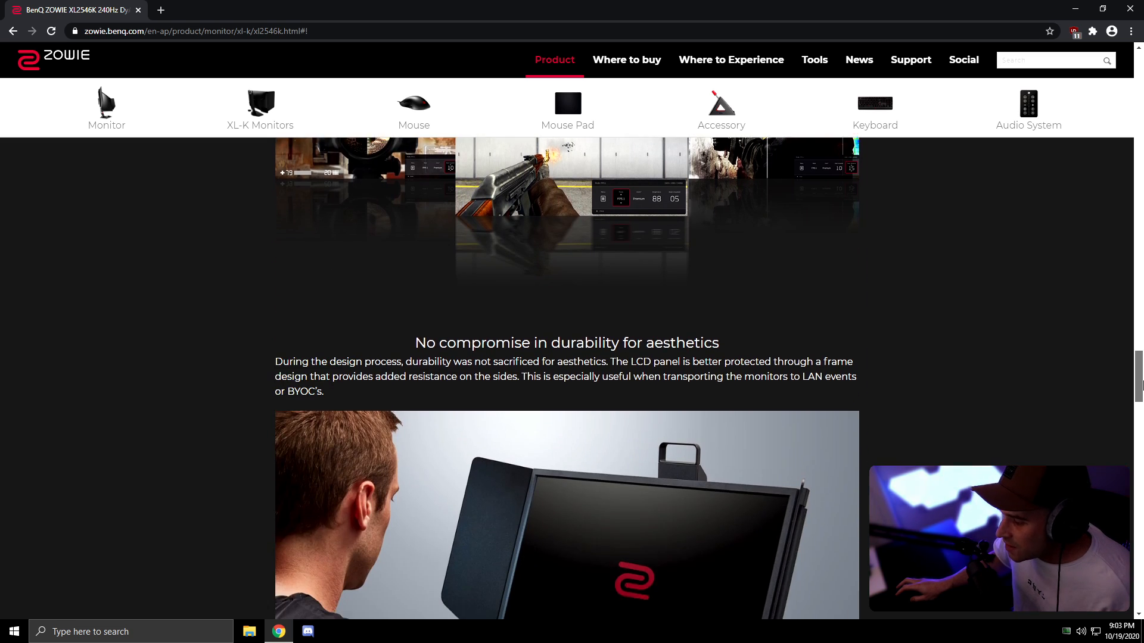
{"action": "scroll", "scroll_direction": "down", "scroll_amount": 3}
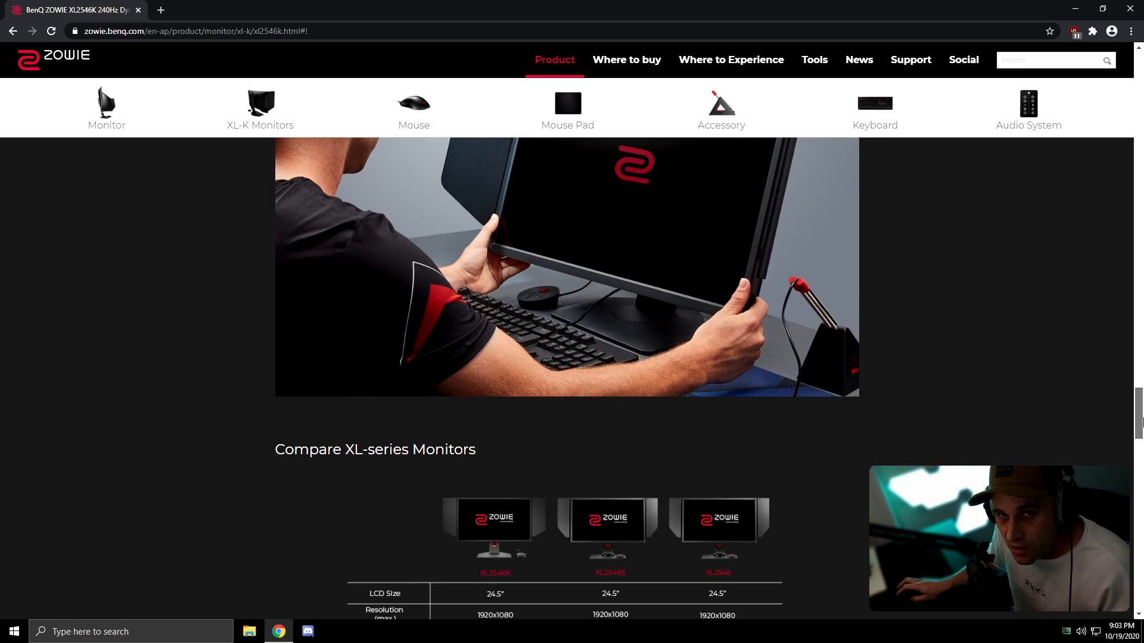
{"action": "scroll", "scroll_direction": "down", "scroll_amount": 3}
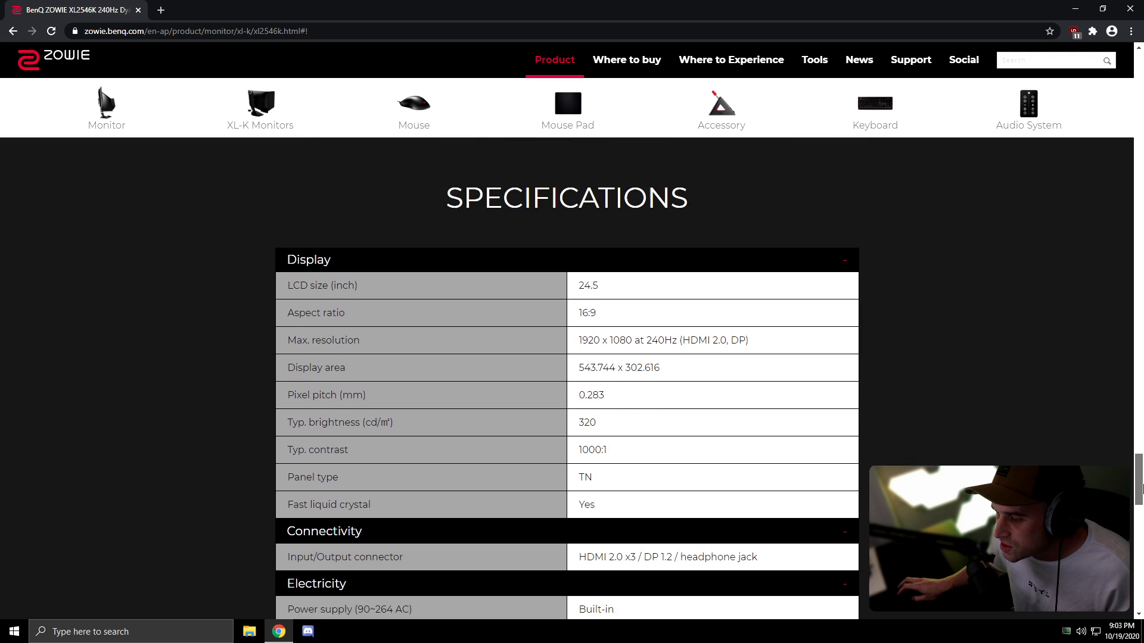
{"action": "scroll", "scroll_direction": "down", "scroll_amount": 3}
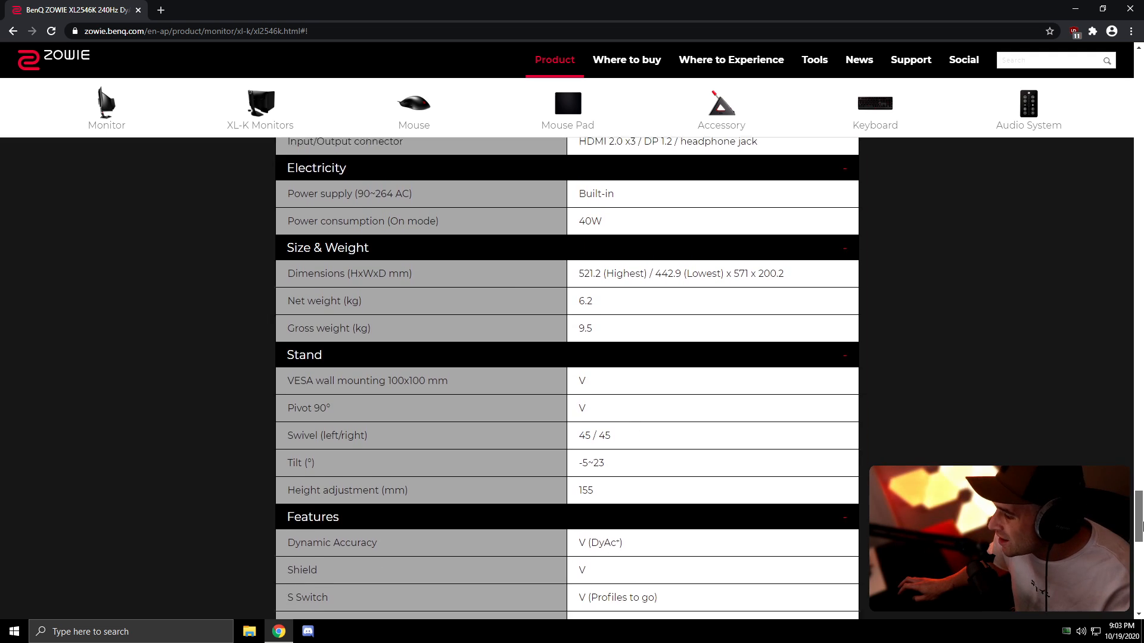
{"action": "scroll", "scroll_direction": "down", "scroll_amount": 3}
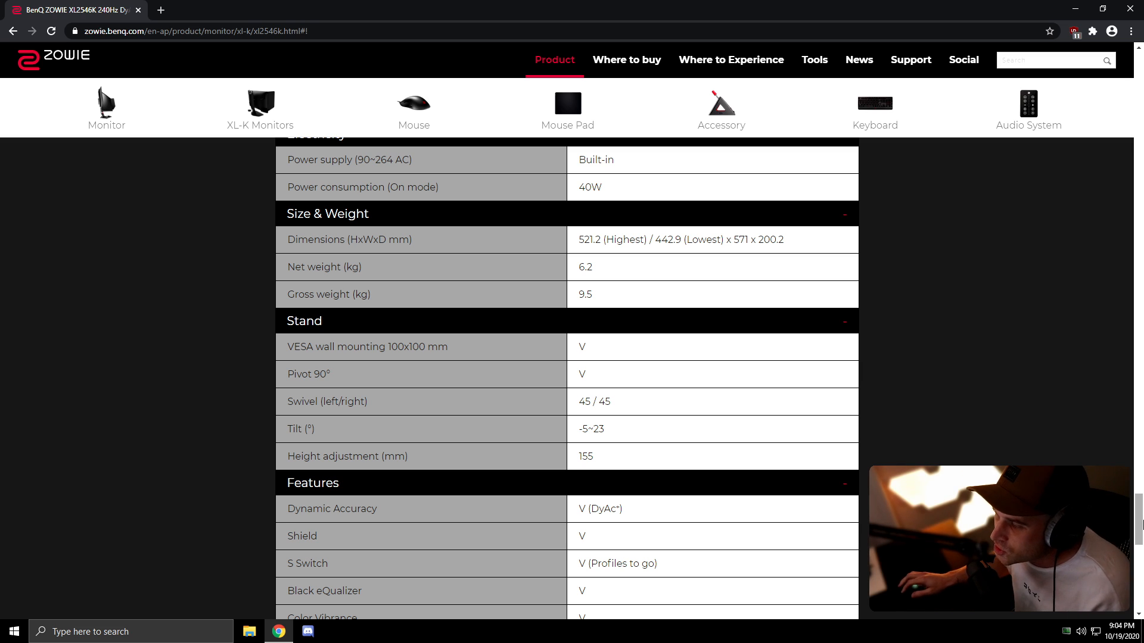
{"action": "scroll", "scroll_direction": "down", "scroll_amount": 3}
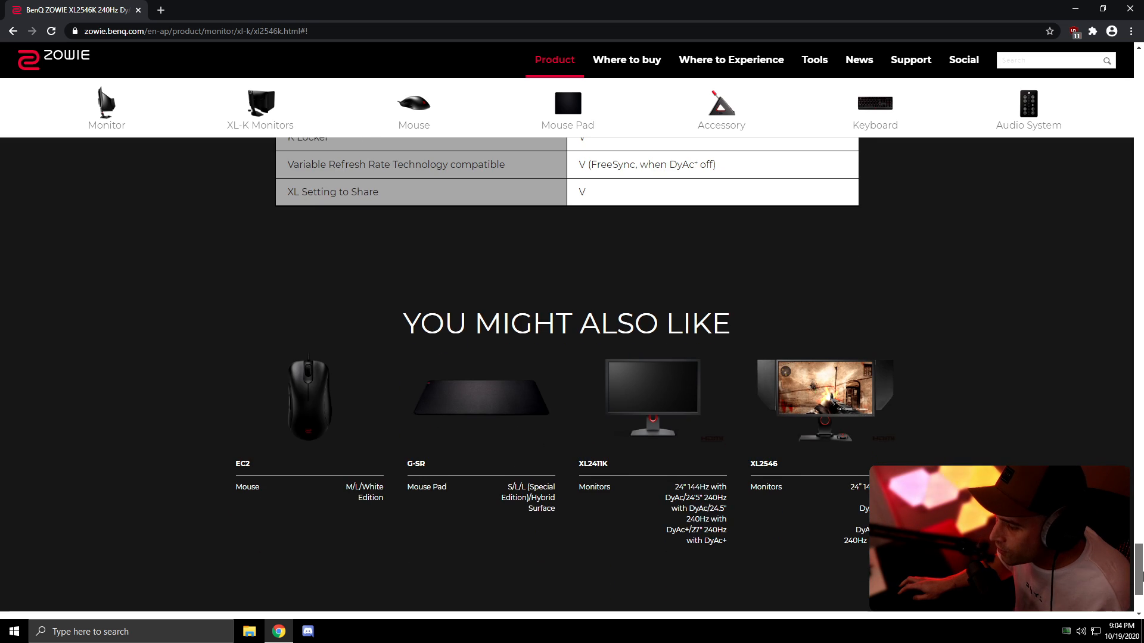
- Scroll back up the XL2546K page to the height and tilt adjustment section
{"action": "scroll", "scroll_direction": "down", "scroll_amount": 3}
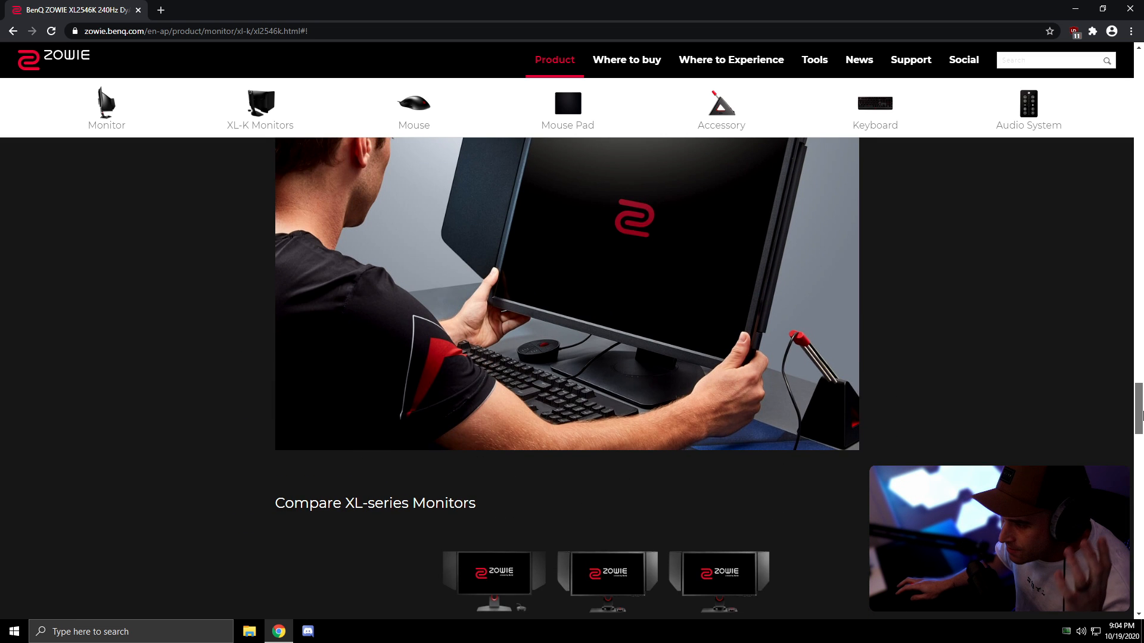
{"action": "scroll", "scroll_direction": "up", "scroll_amount": 3}
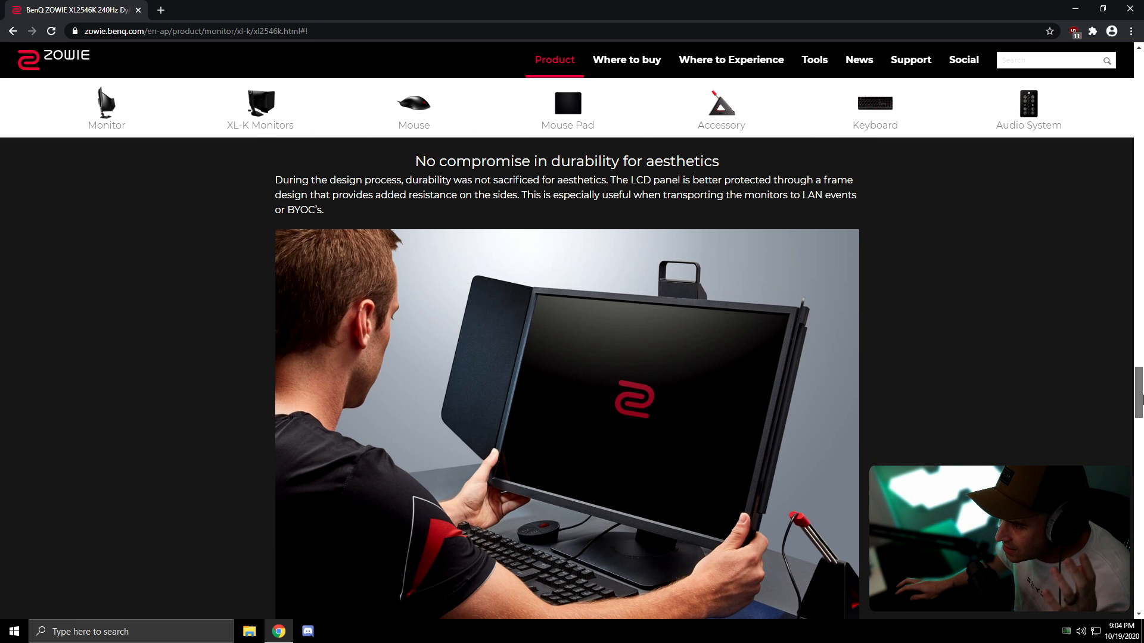
{"action": "scroll", "scroll_direction": "down", "scroll_amount": 3}
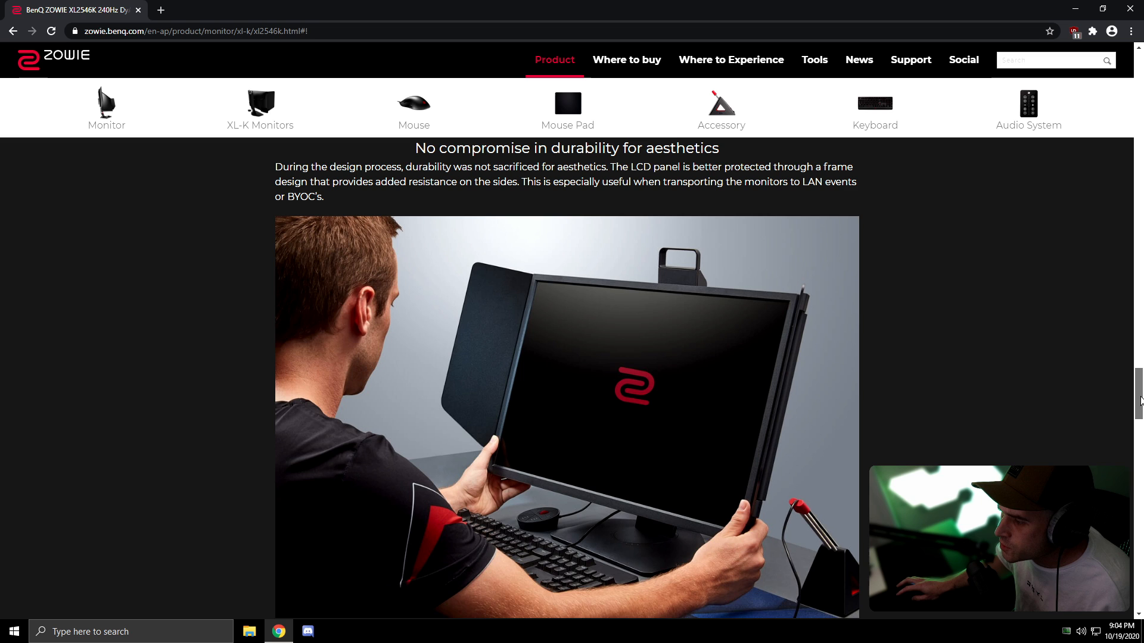
{"action": "scroll", "scroll_direction": "down", "scroll_amount": 3}
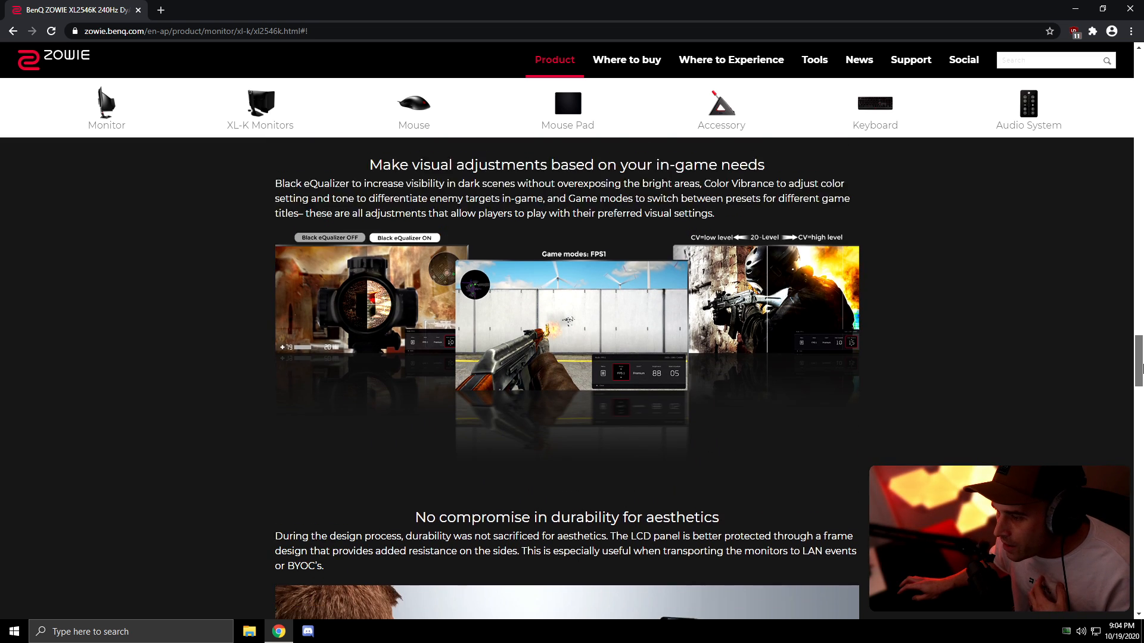
{"action": "scroll", "scroll_direction": "up", "scroll_amount": 3}
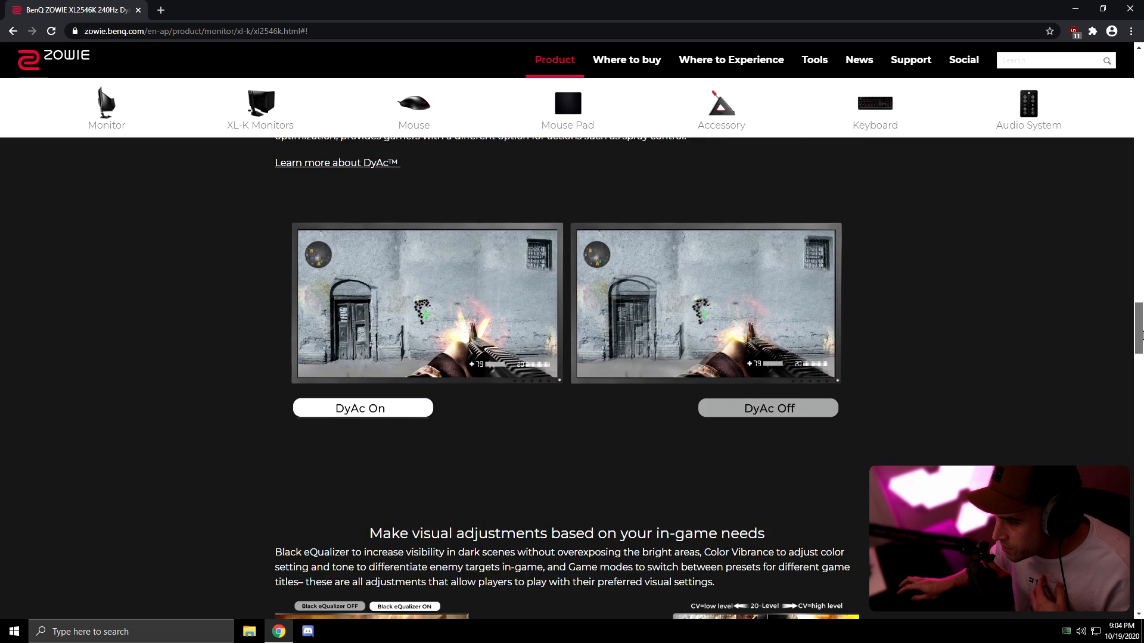
{"action": "scroll", "scroll_direction": "up", "scroll_amount": 3}
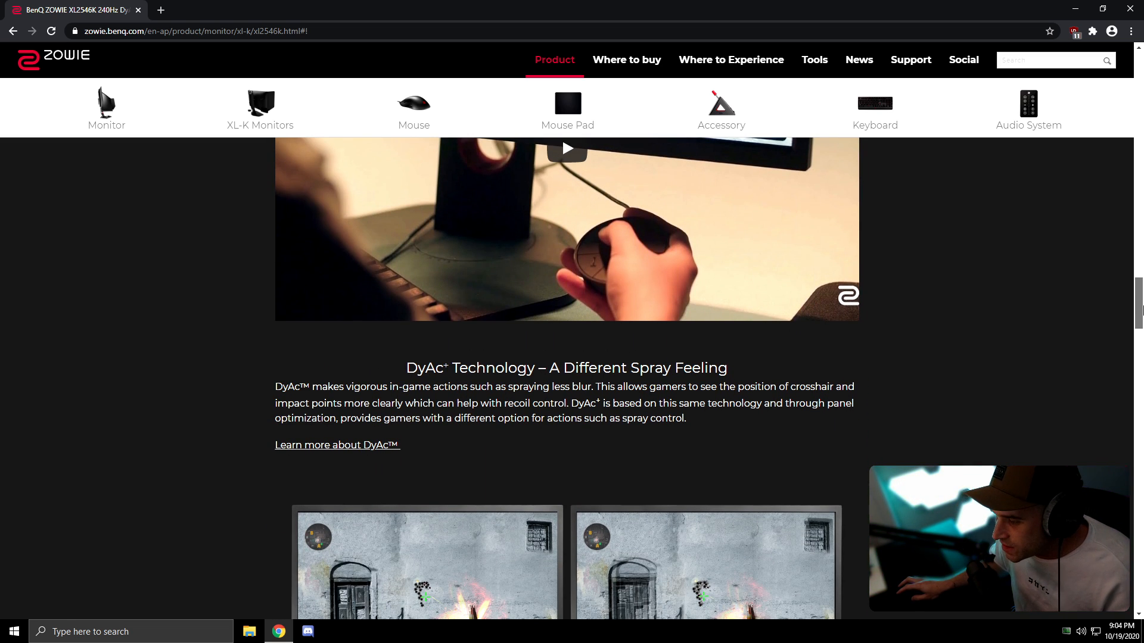
{"action": "scroll", "scroll_direction": "down", "scroll_amount": 3}
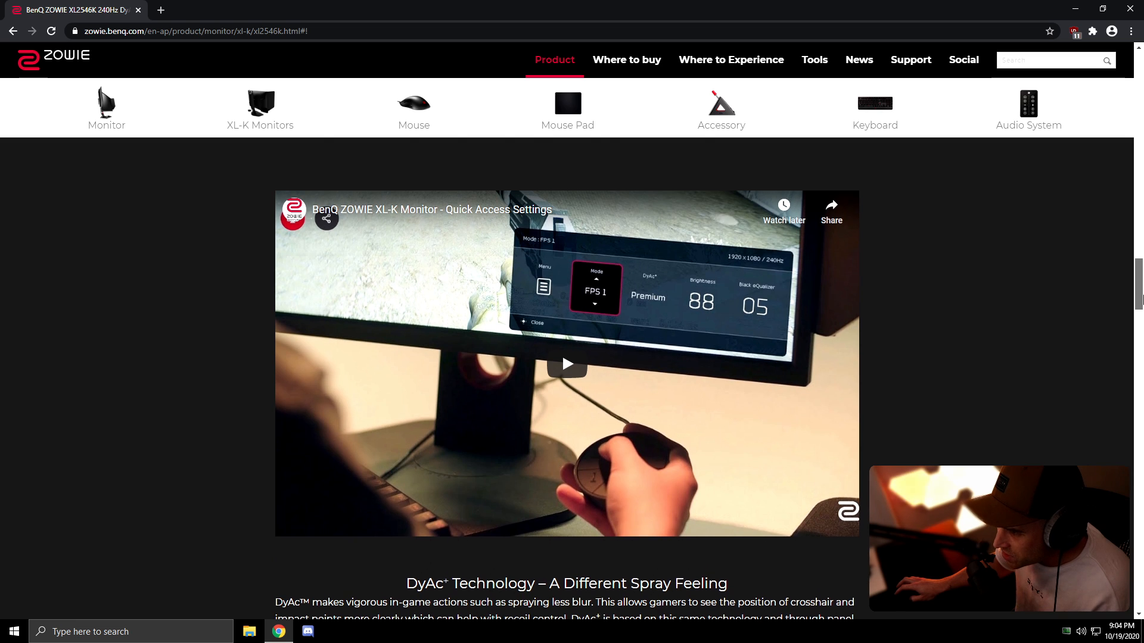
{"action": "scroll", "scroll_direction": "down", "scroll_amount": 3}
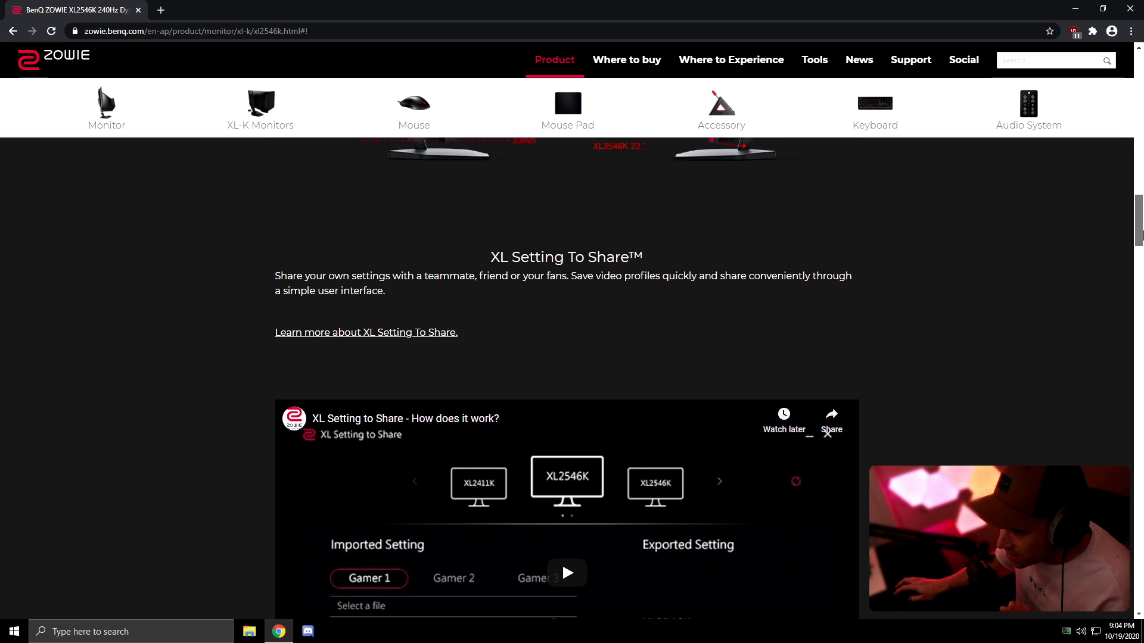
{"action": "scroll", "scroll_direction": "up", "scroll_amount": 3}
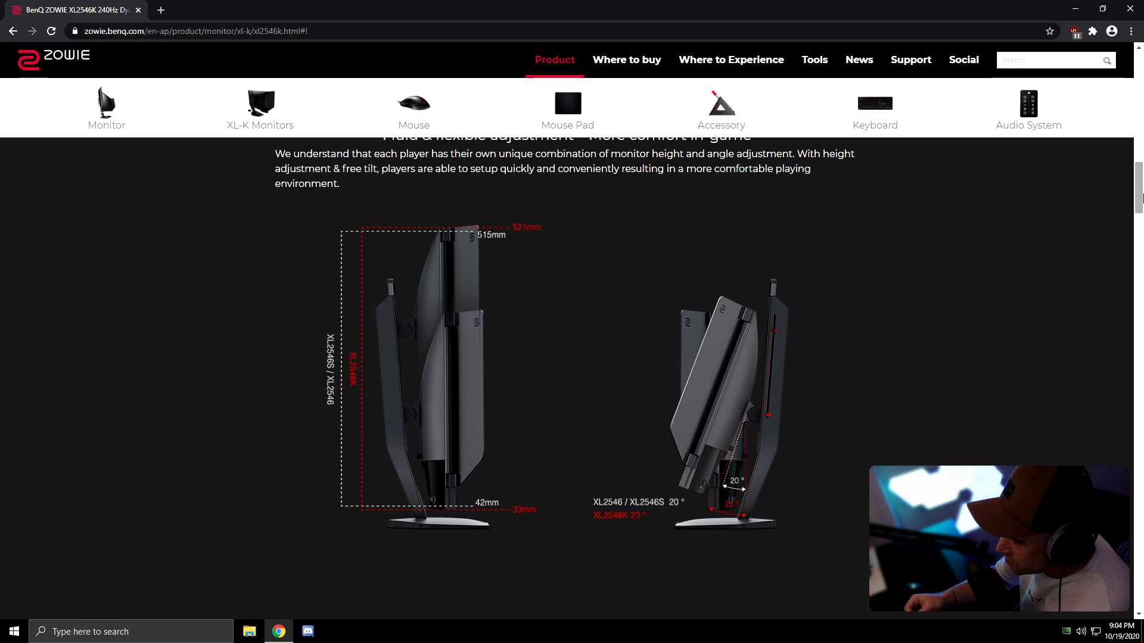
{"action": "scroll", "scroll_direction": "down", "scroll_amount": 3}
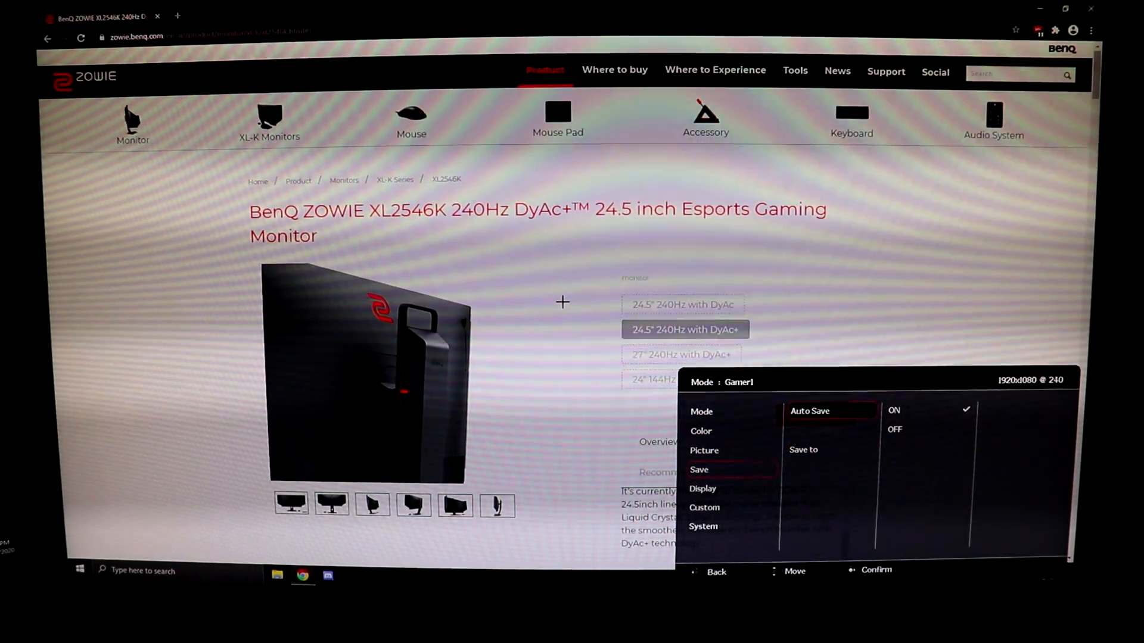
{"action": "left_click", "coordinate": [703, 489]}
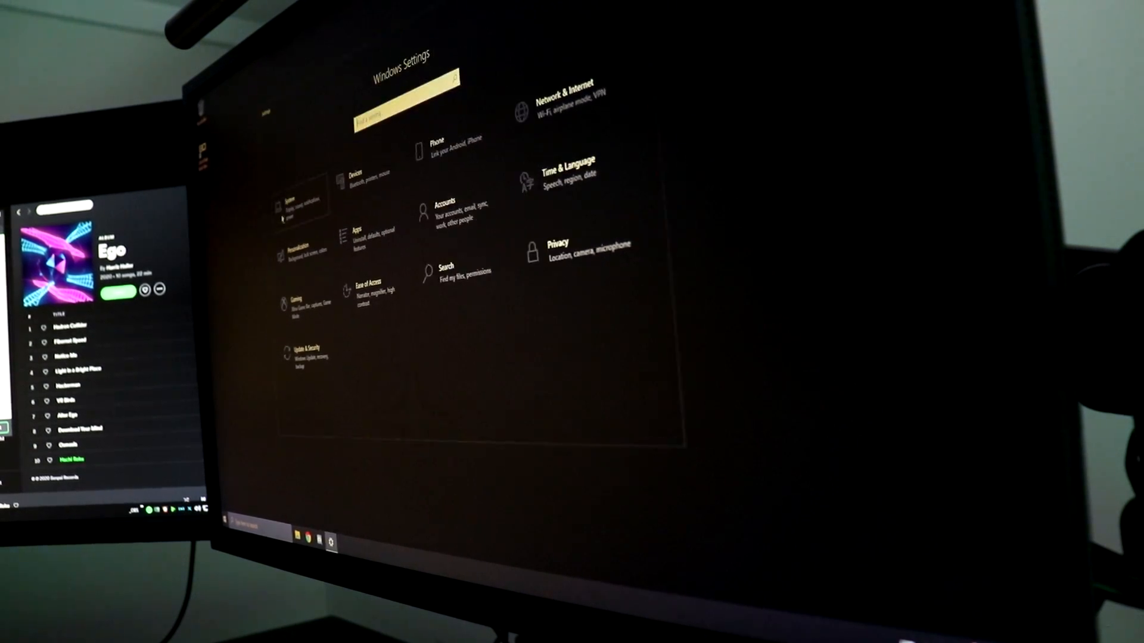
- Go into System > Display settings to reach Advanced display settings for Display 1
{"action": "left_click", "coordinate": [292, 205]}
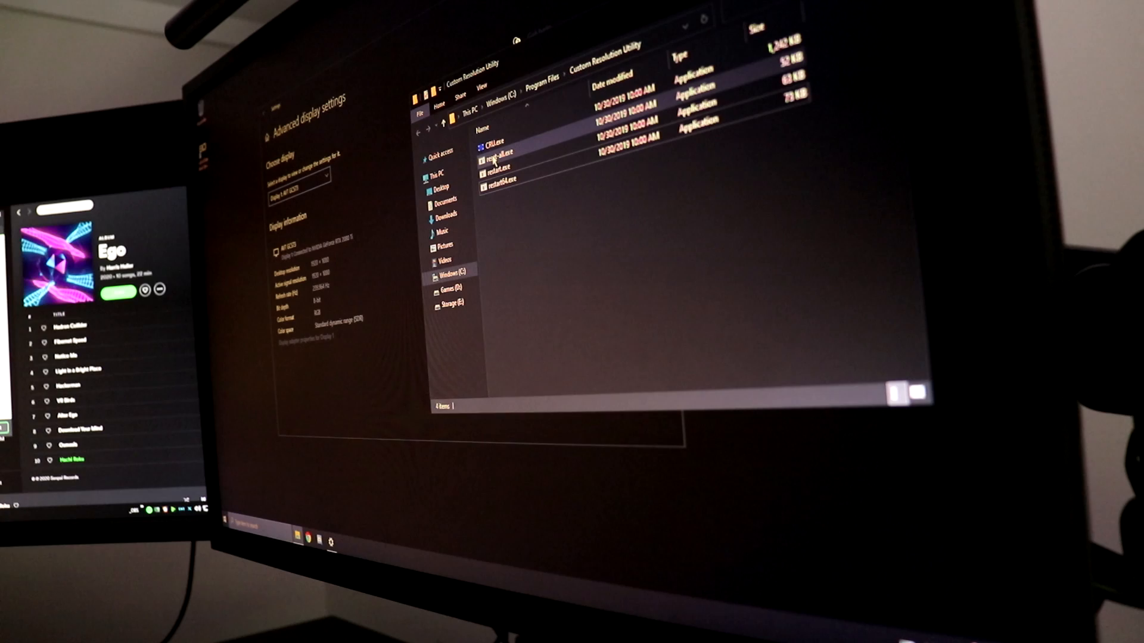
- Run a program from the Custom Resolution Utility folder in Program Files
{"action": "double_click", "coordinate": [490, 145]}
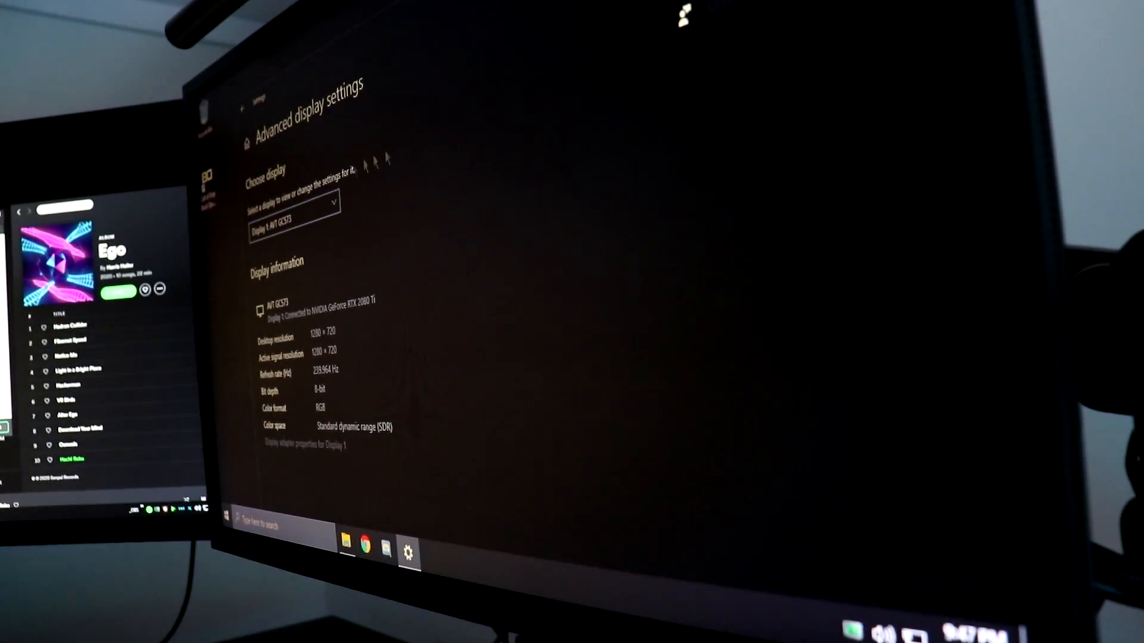
{"action": "mouse_move", "coordinate": [535, 324]}
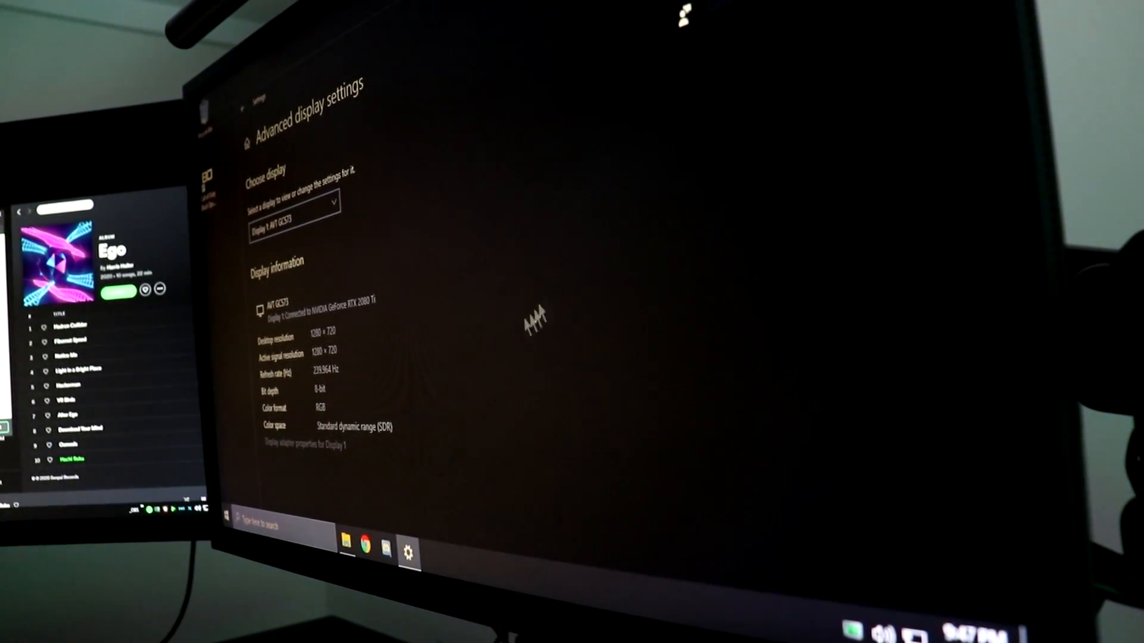